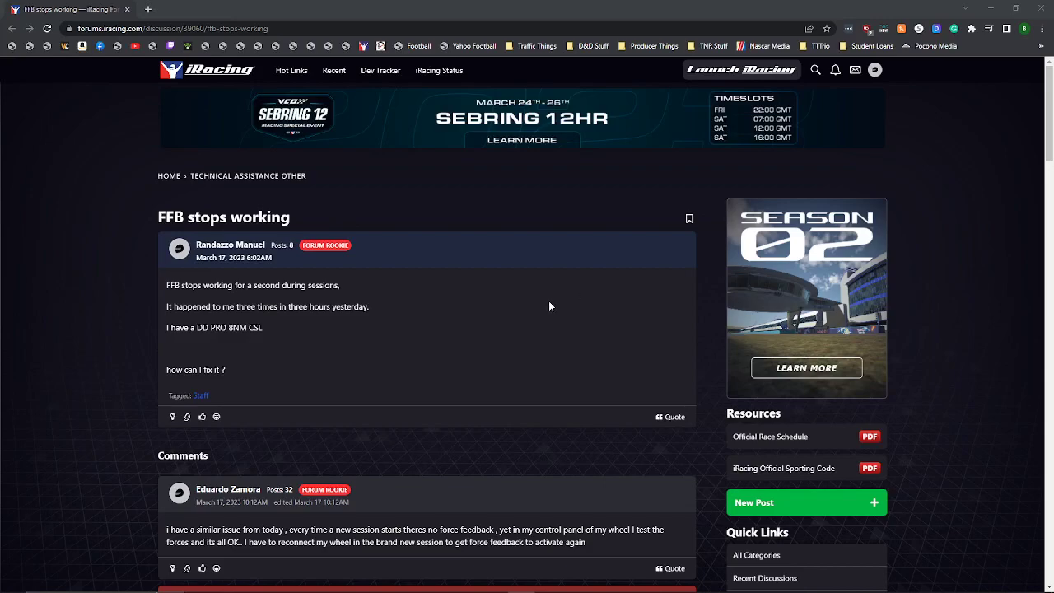
{"action": "mouse_move", "coordinate": [388, 368]}
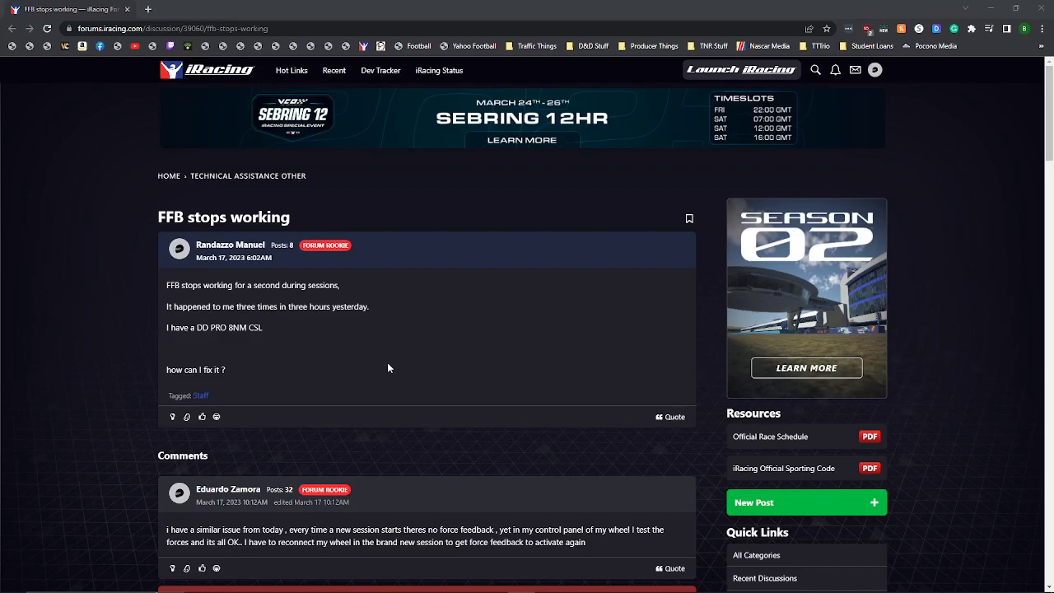
Scroll through the staff reply's GameInput Service fix screenshots on the iRacing forum thread
{"action": "scroll", "scroll_direction": "down", "scroll_amount": 3}
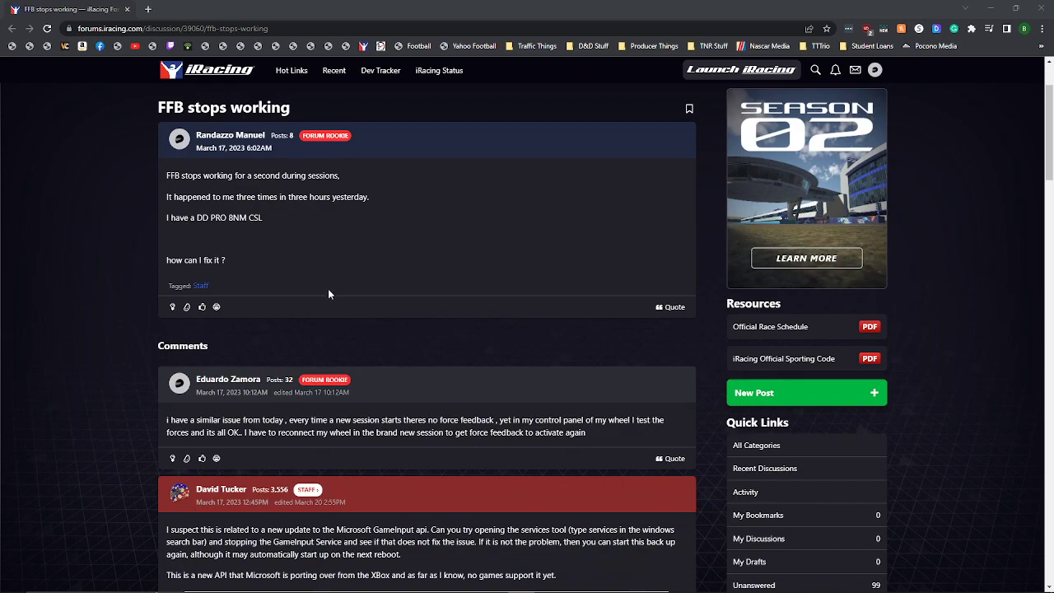
{"action": "mouse_move", "coordinate": [317, 287]}
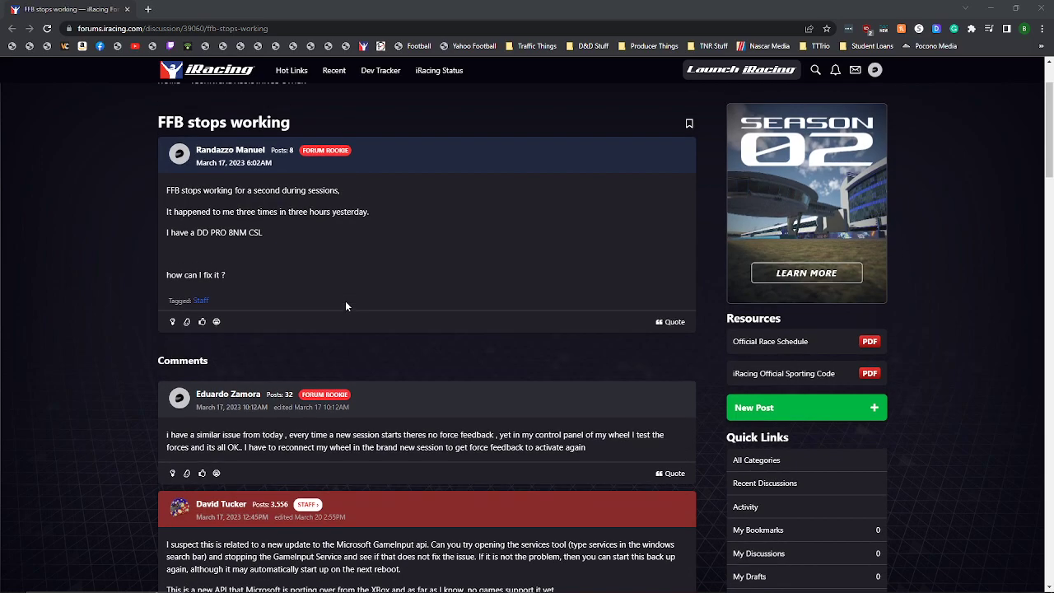
{"action": "scroll", "scroll_direction": "up", "scroll_amount": 3}
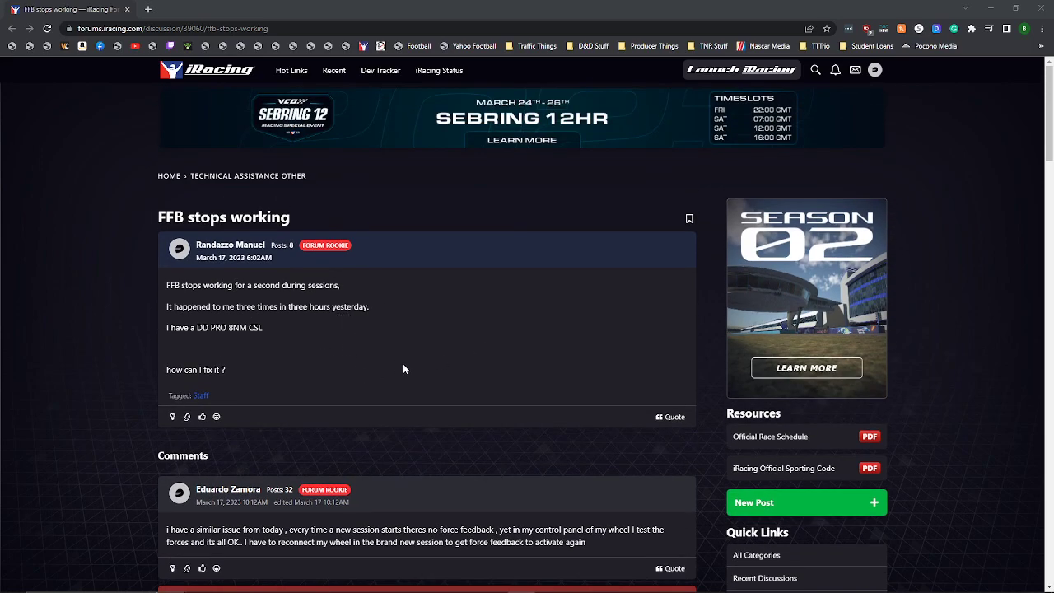
{"action": "mouse_move", "coordinate": [301, 350]}
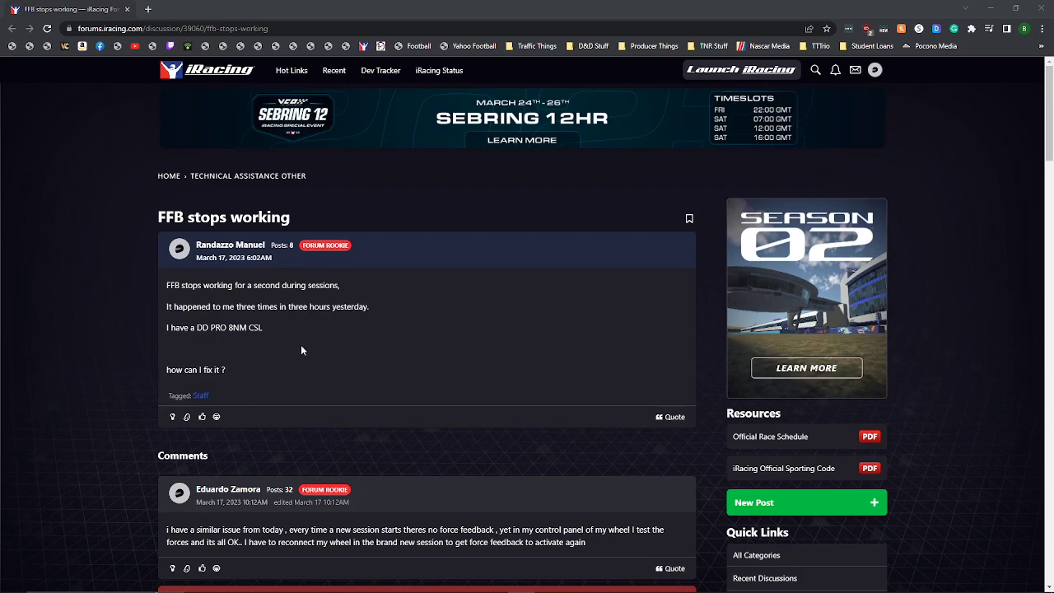
{"action": "mouse_move", "coordinate": [502, 309]}
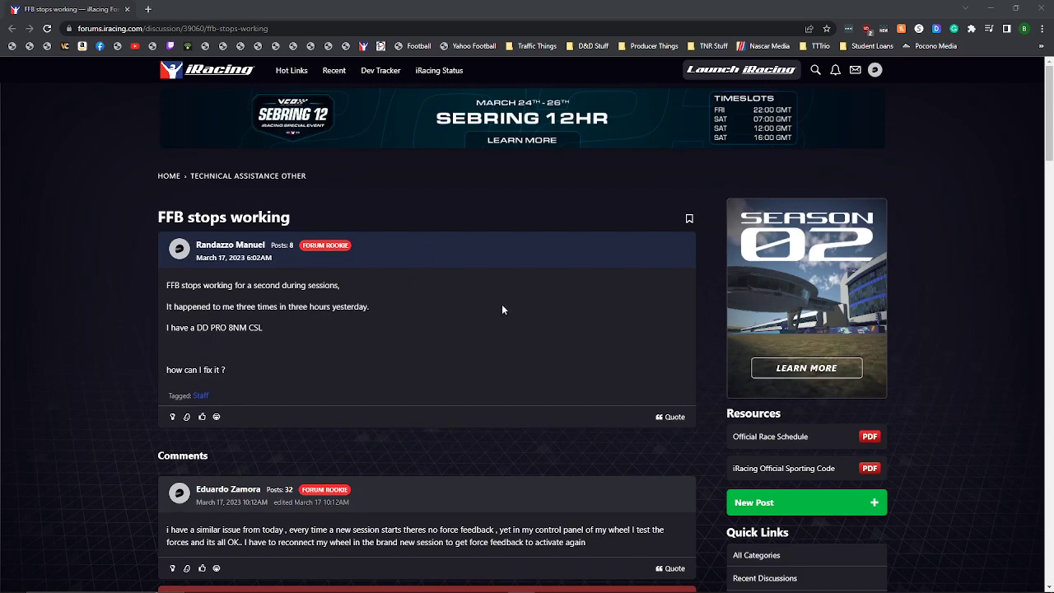
{"action": "mouse_move", "coordinate": [378, 349]}
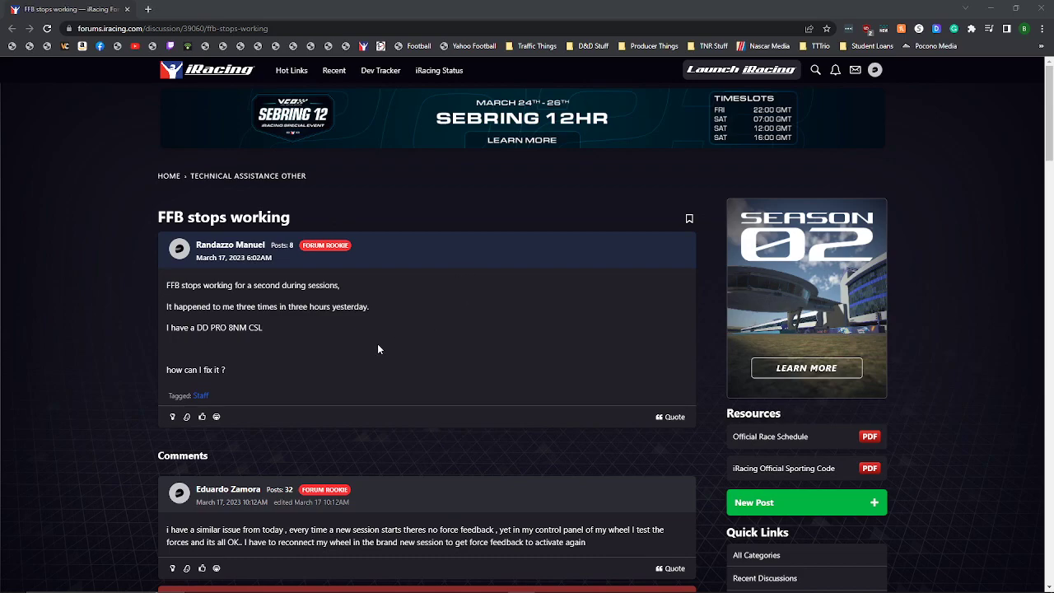
{"action": "mouse_move", "coordinate": [583, 331]}
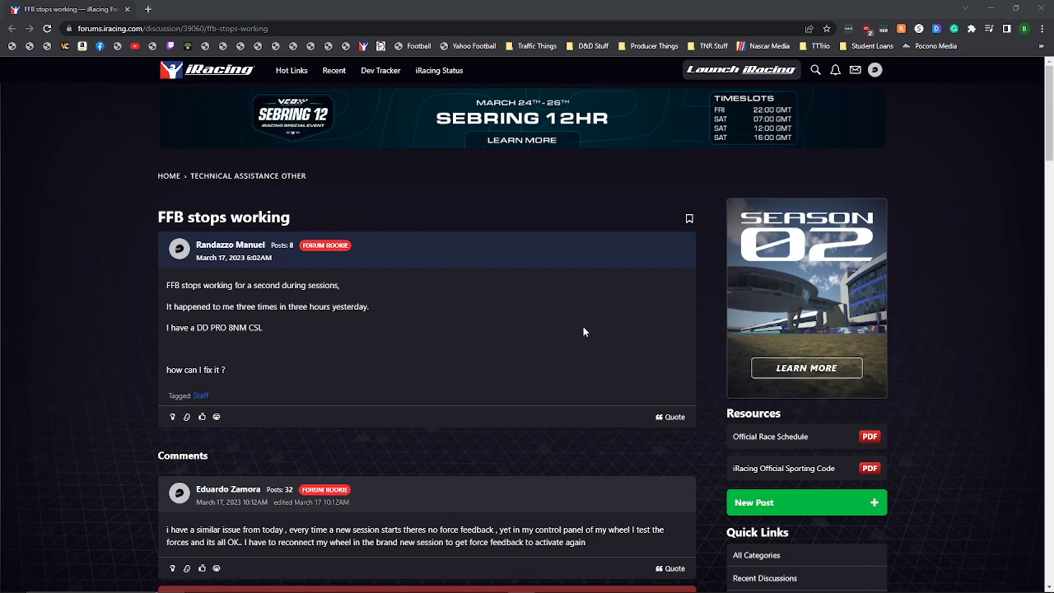
{"action": "mouse_move", "coordinate": [625, 302]}
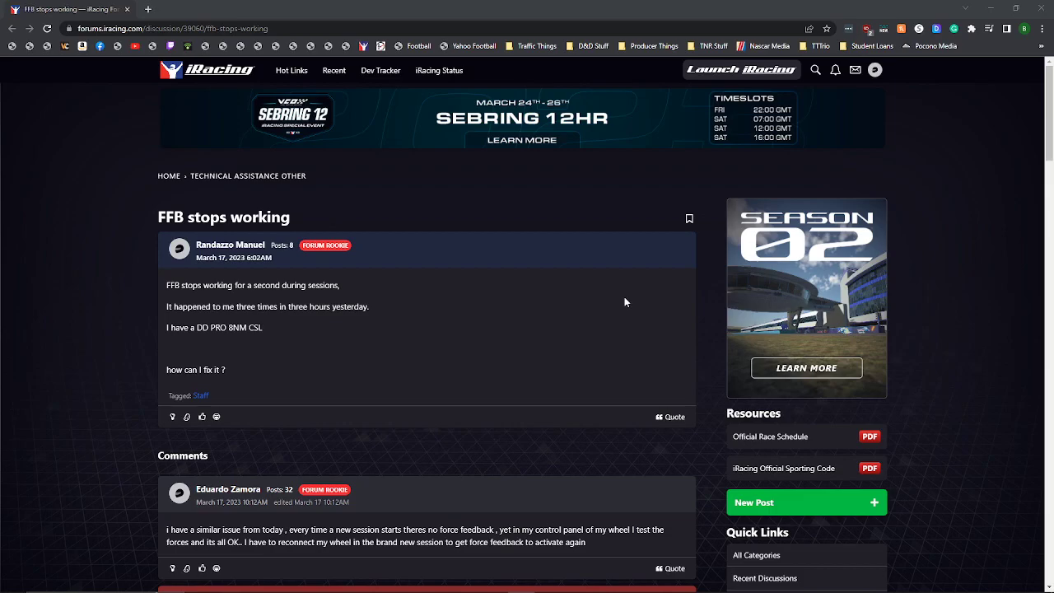
{"action": "mouse_move", "coordinate": [564, 344]}
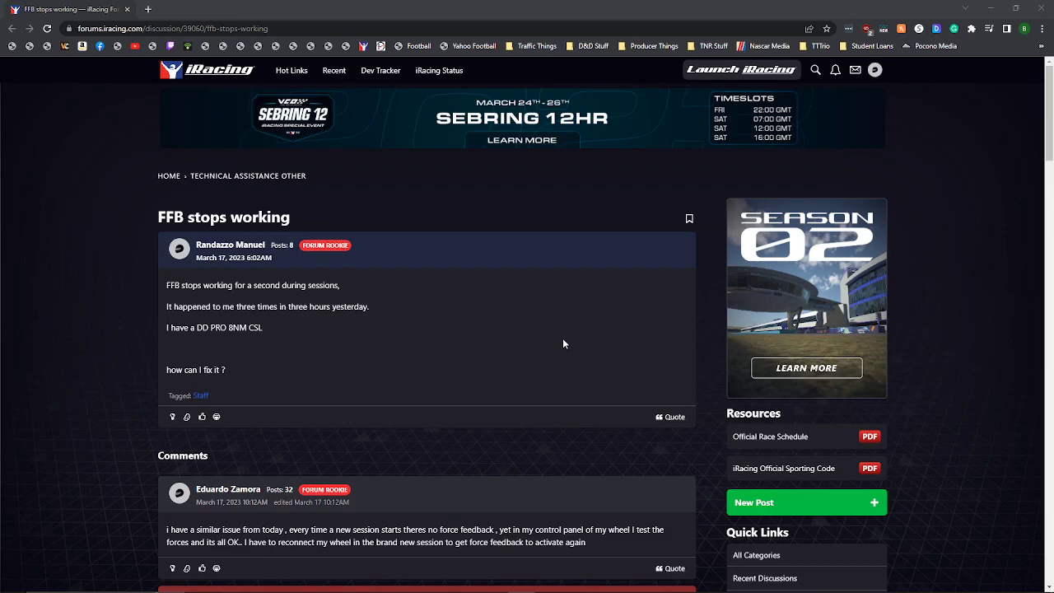
{"action": "scroll", "scroll_direction": "down", "scroll_amount": 3}
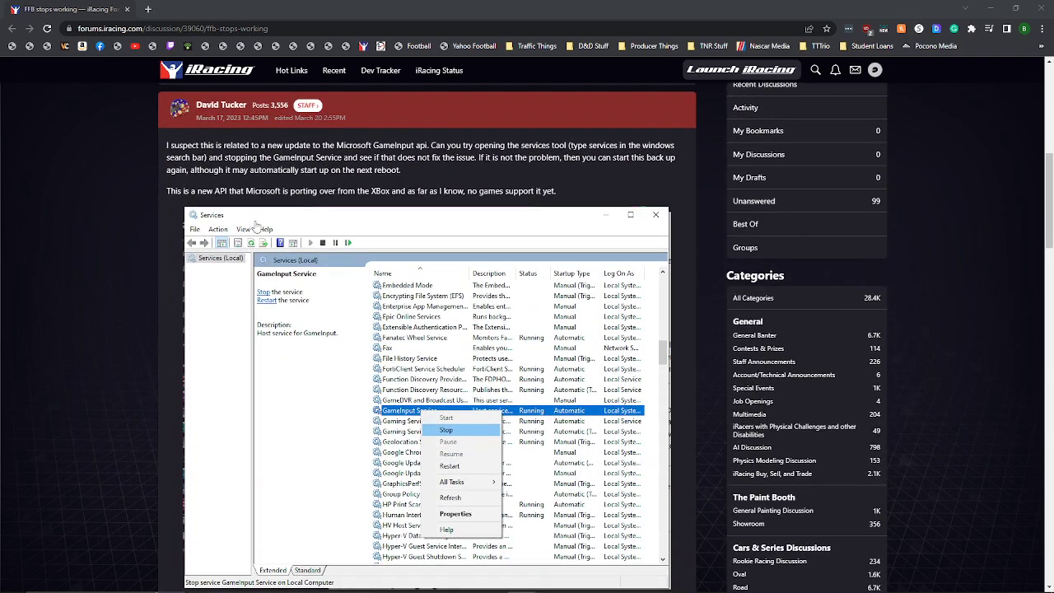
{"action": "scroll", "scroll_direction": "down", "scroll_amount": 3}
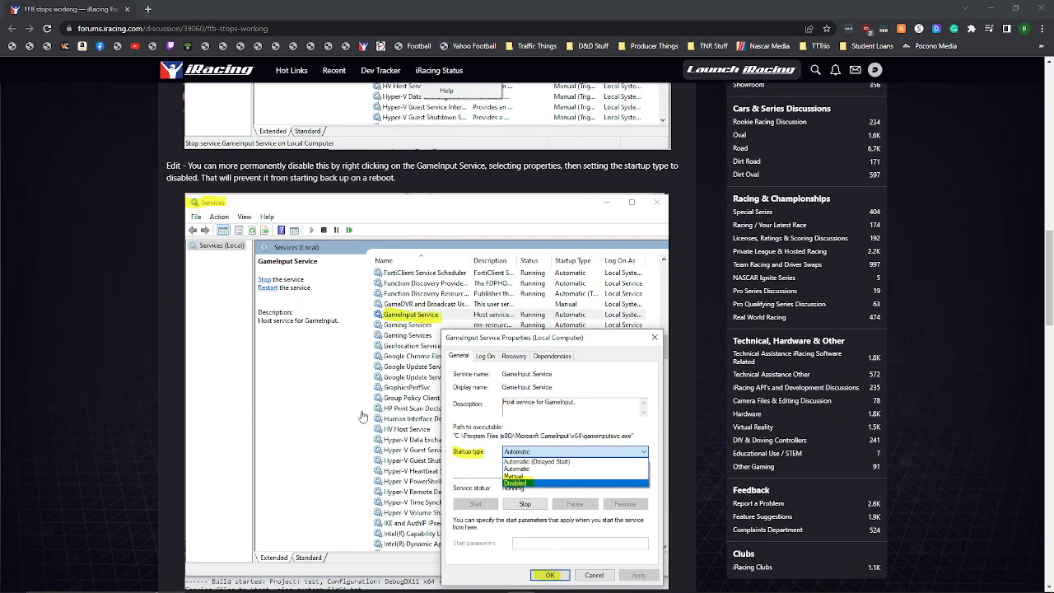
{"action": "scroll", "scroll_direction": "down", "scroll_amount": 3}
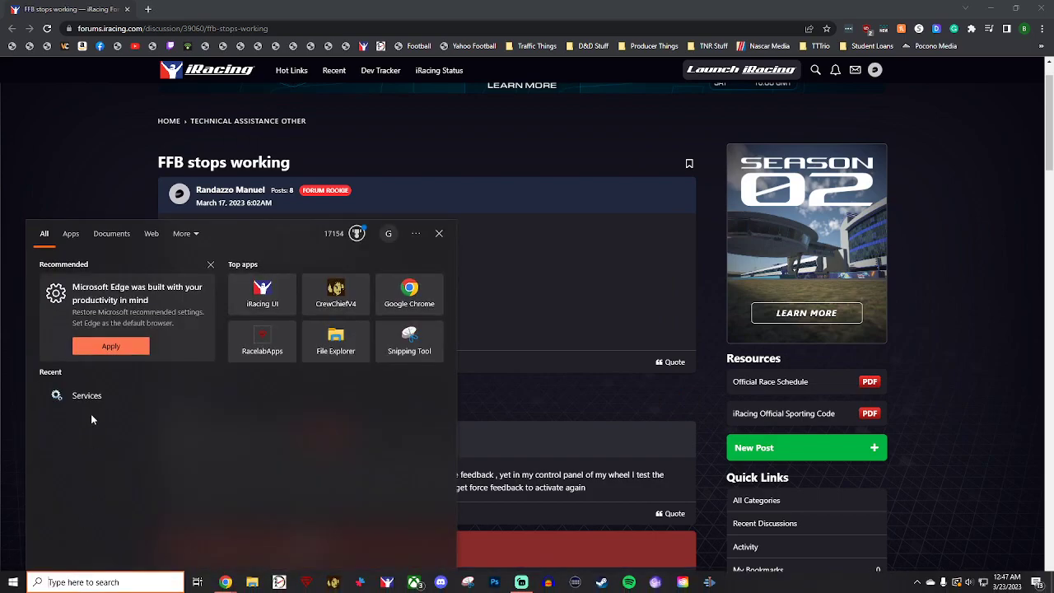
Launch Services from recent items and scroll the list down to GameInput Service
{"action": "left_click", "coordinate": [86, 395]}
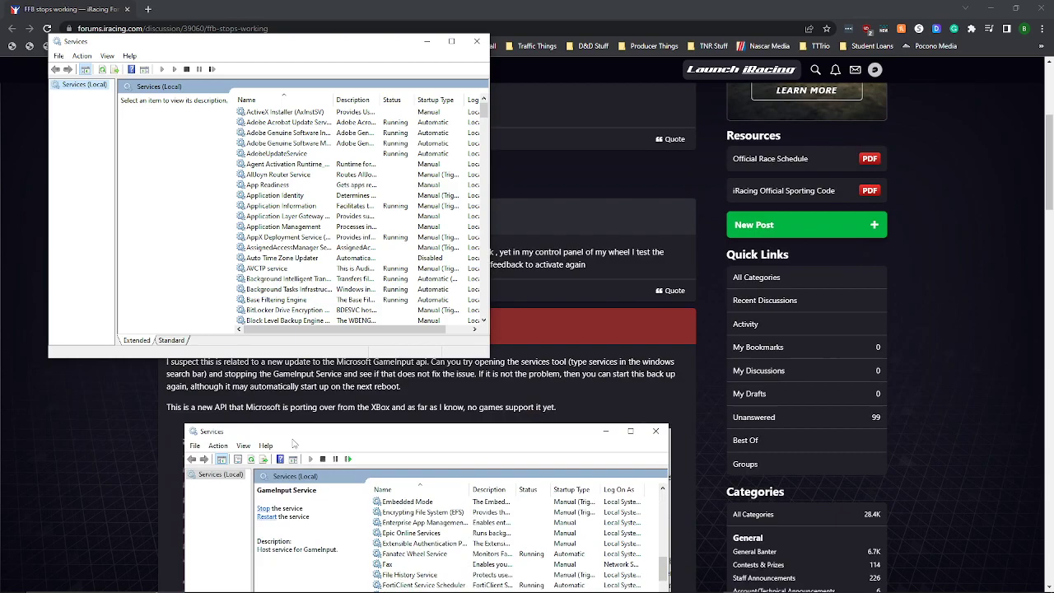
{"action": "scroll", "scroll_direction": "down", "scroll_amount": 3}
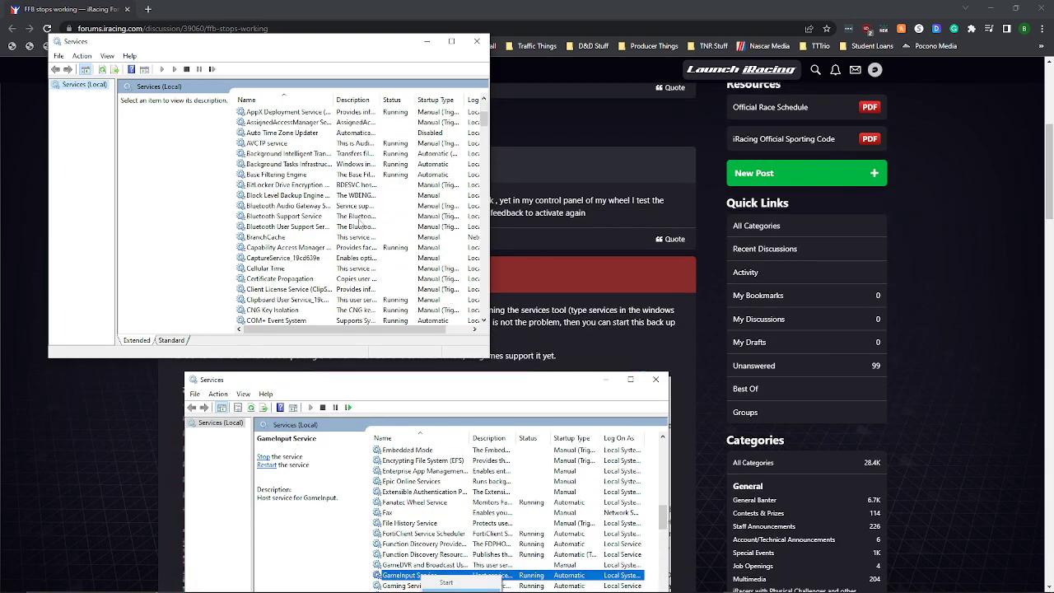
{"action": "scroll", "scroll_direction": "down", "scroll_amount": 3}
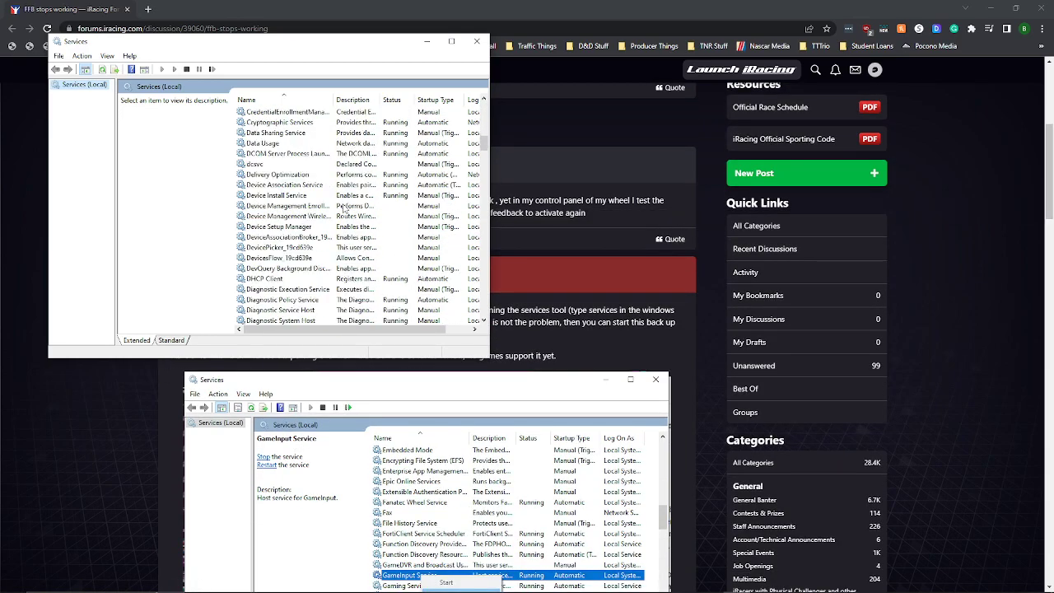
{"action": "scroll", "scroll_direction": "down", "scroll_amount": 3}
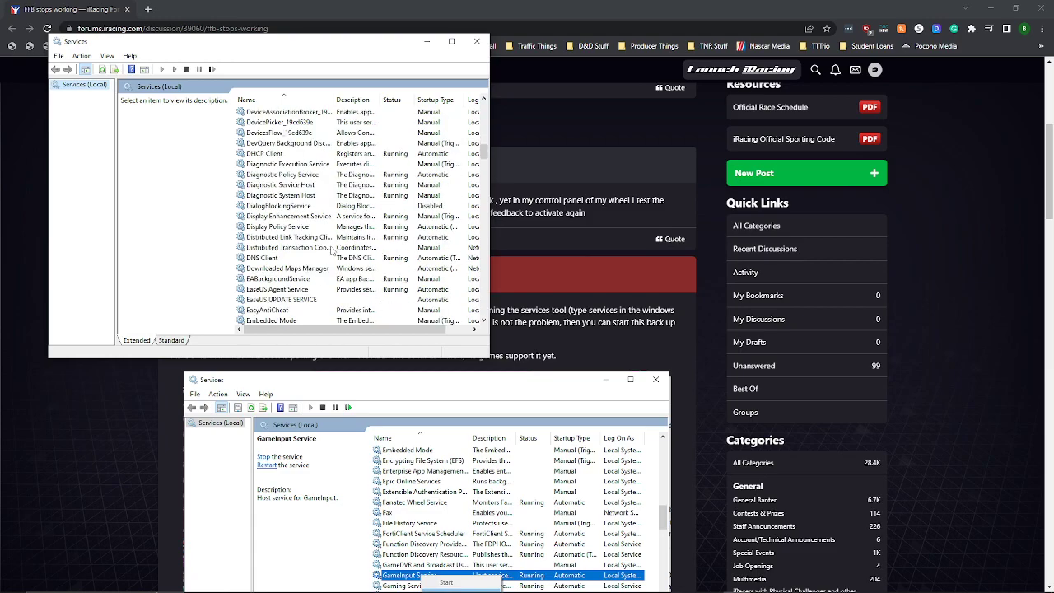
{"action": "scroll", "scroll_direction": "down", "scroll_amount": 3}
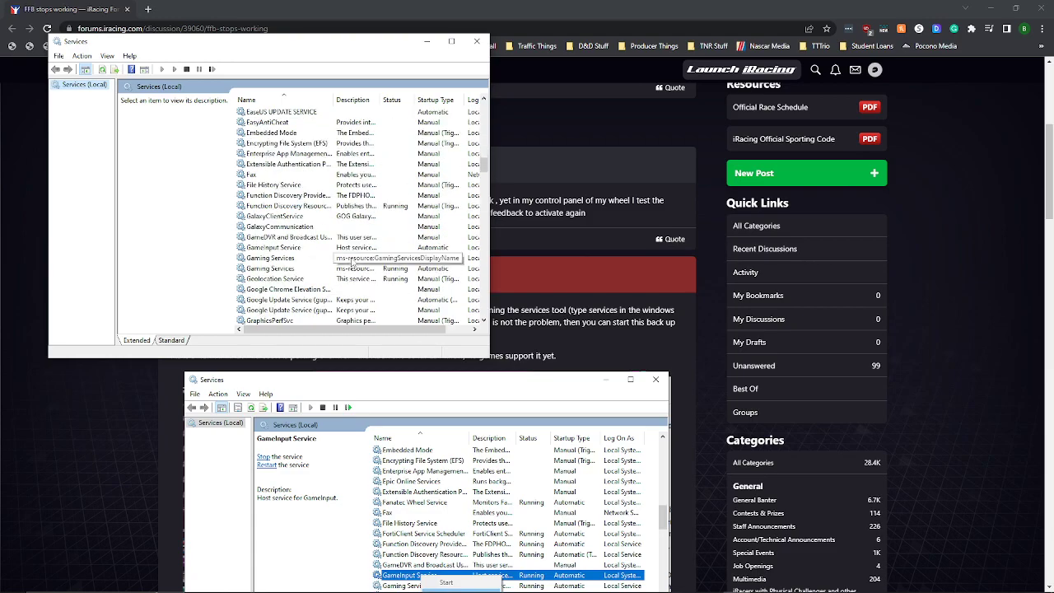
{"action": "scroll", "scroll_direction": "down", "scroll_amount": 3}
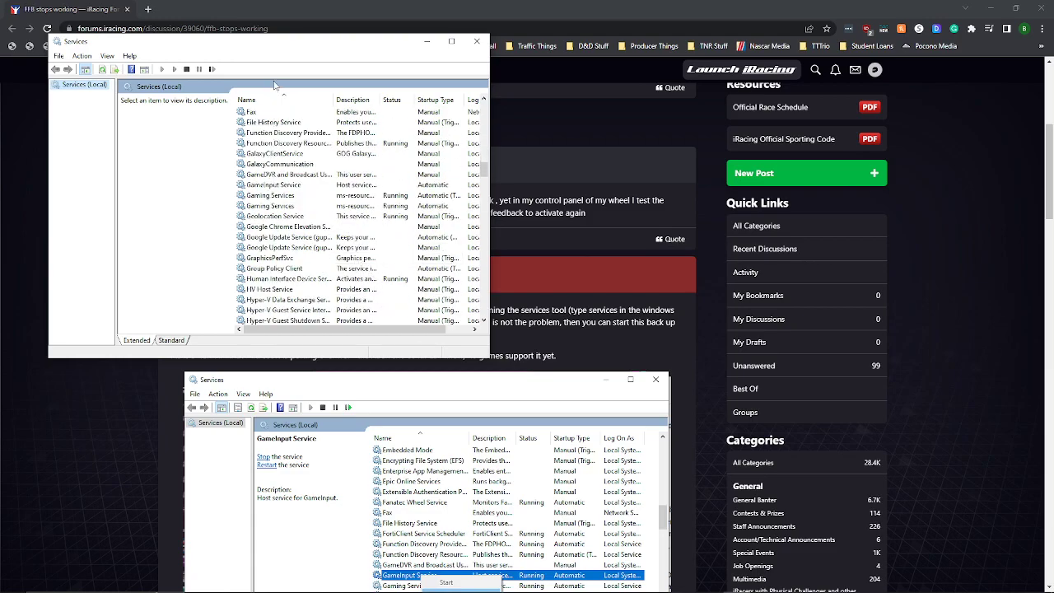
Select the stopped GameInput Service and open its context menu
{"action": "left_click", "coordinate": [274, 184]}
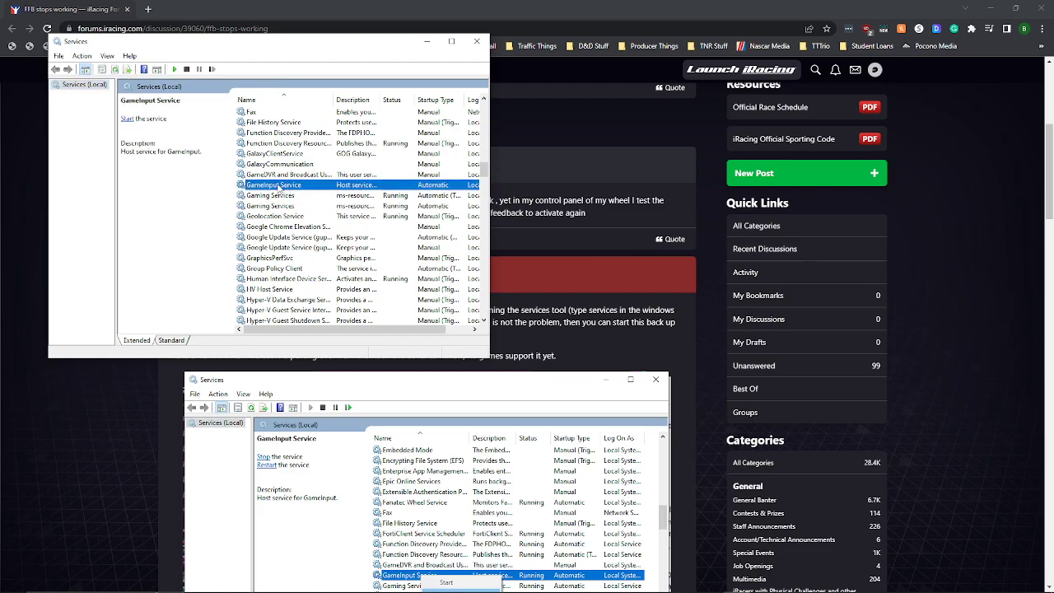
{"action": "right_click", "coordinate": [273, 184]}
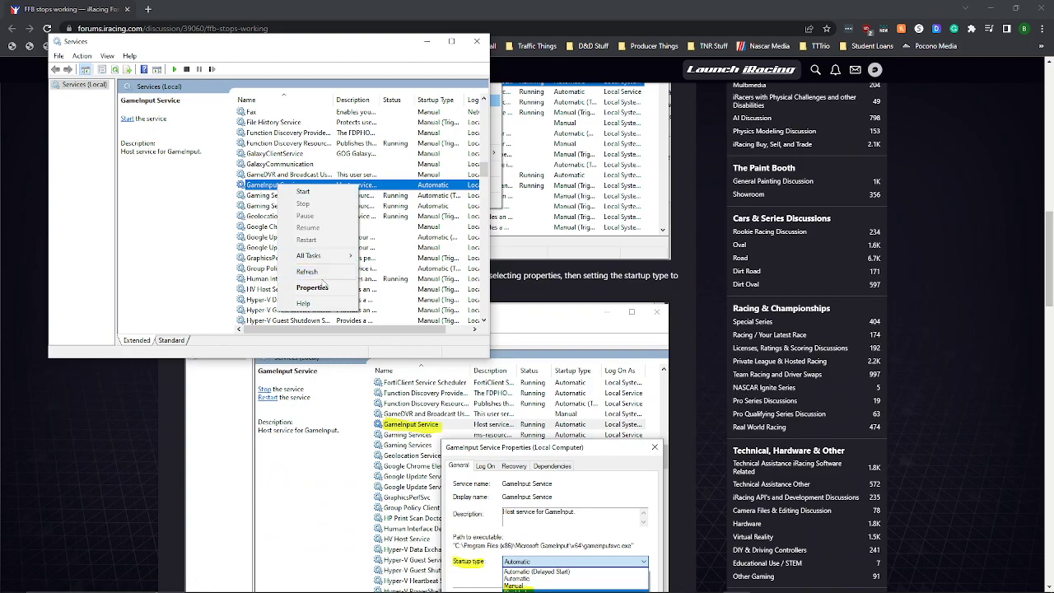
Set GameInput Service's startup type to Disabled in its Properties dialog
{"action": "left_click", "coordinate": [312, 287]}
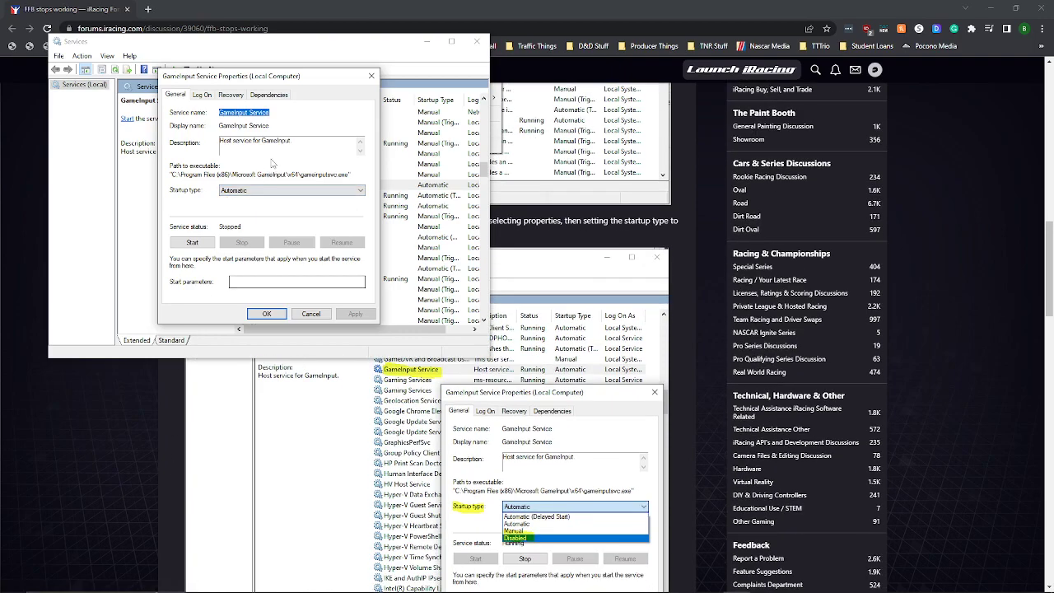
{"action": "left_click", "coordinate": [360, 190]}
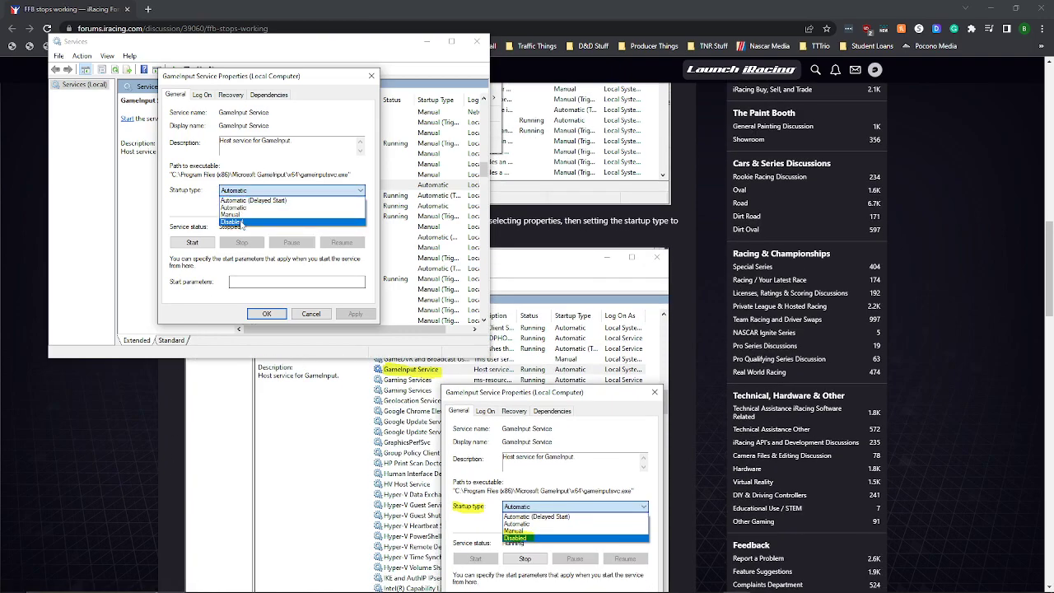
{"action": "left_click", "coordinate": [231, 221]}
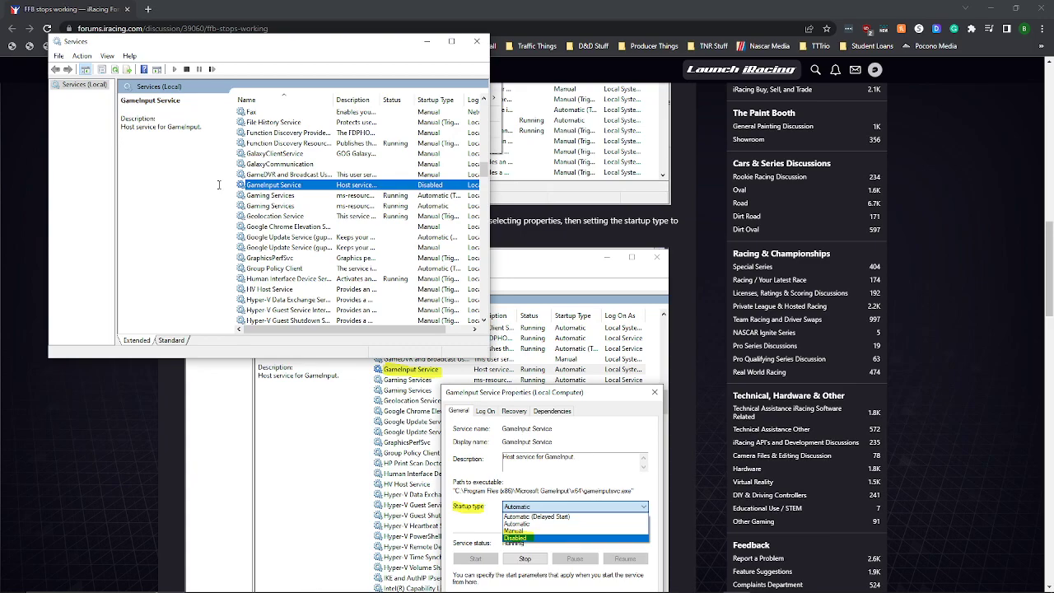
{"action": "mouse_move", "coordinate": [553, 22]}
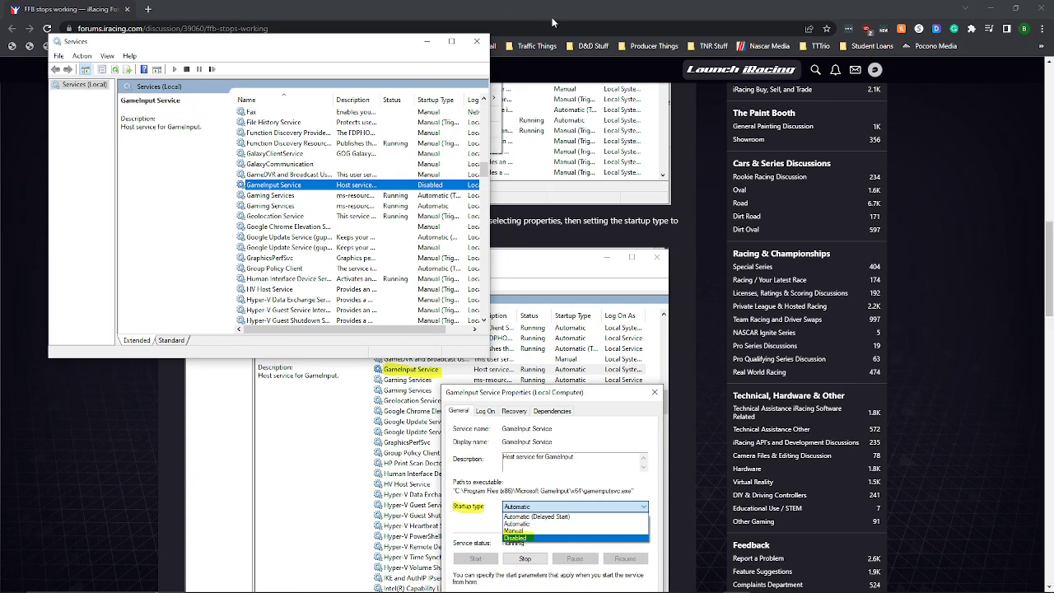